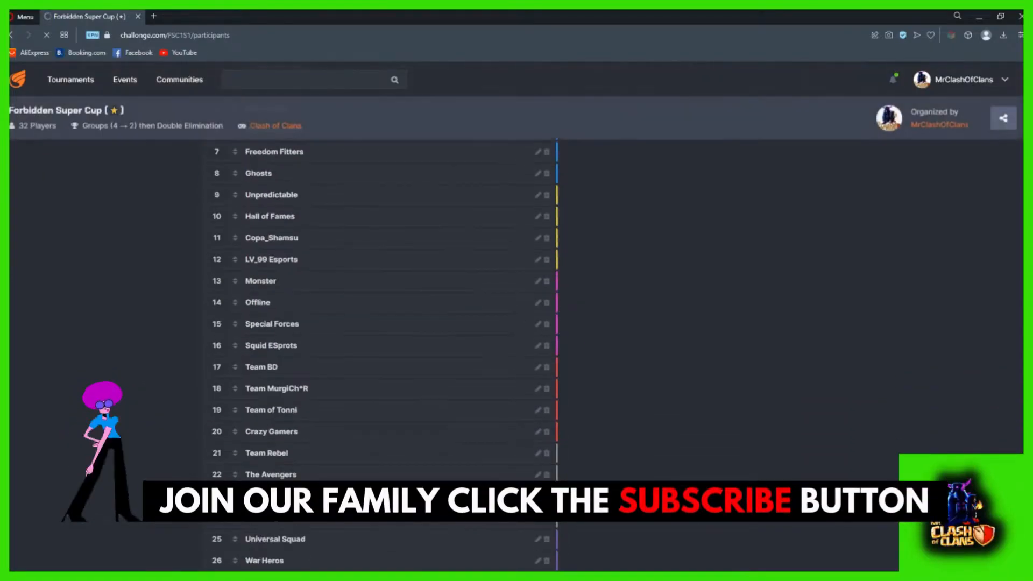
Review the participant list, then shuffle the seeds once and confirm the random reorder.
scroll(down, 3)
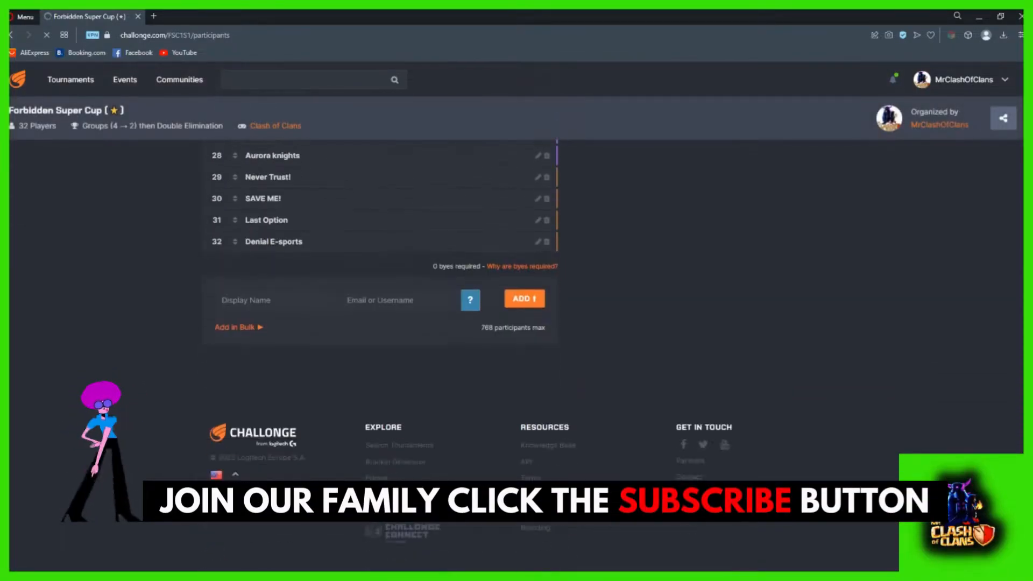
scroll(up, 3)
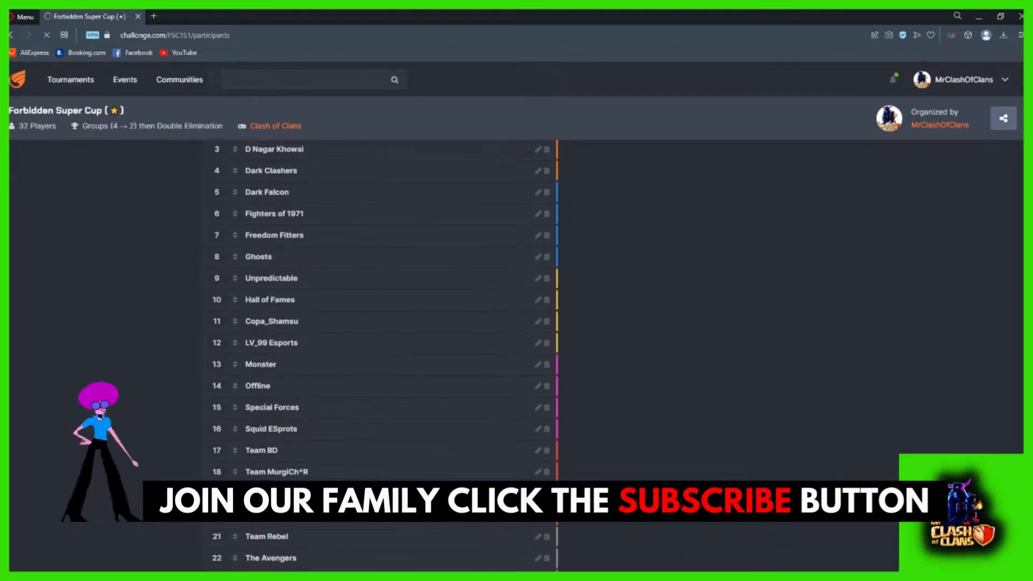
scroll(up, 3)
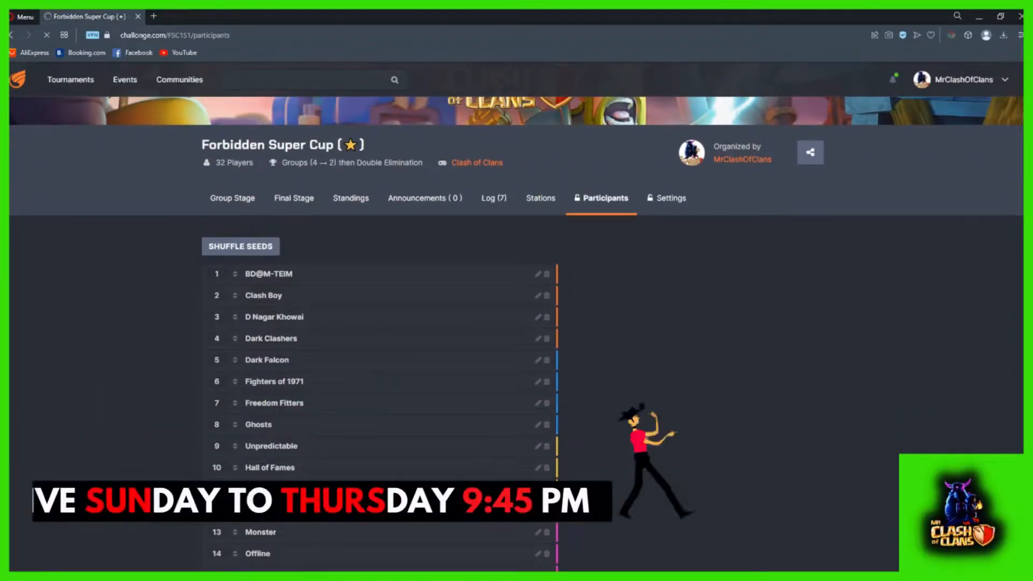
scroll(down, 3)
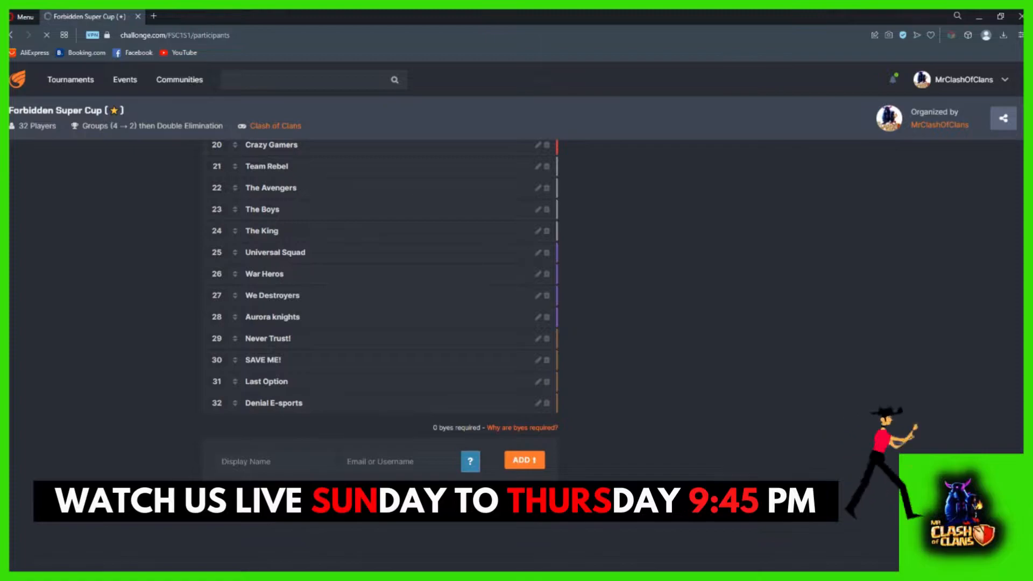
scroll(up, 3)
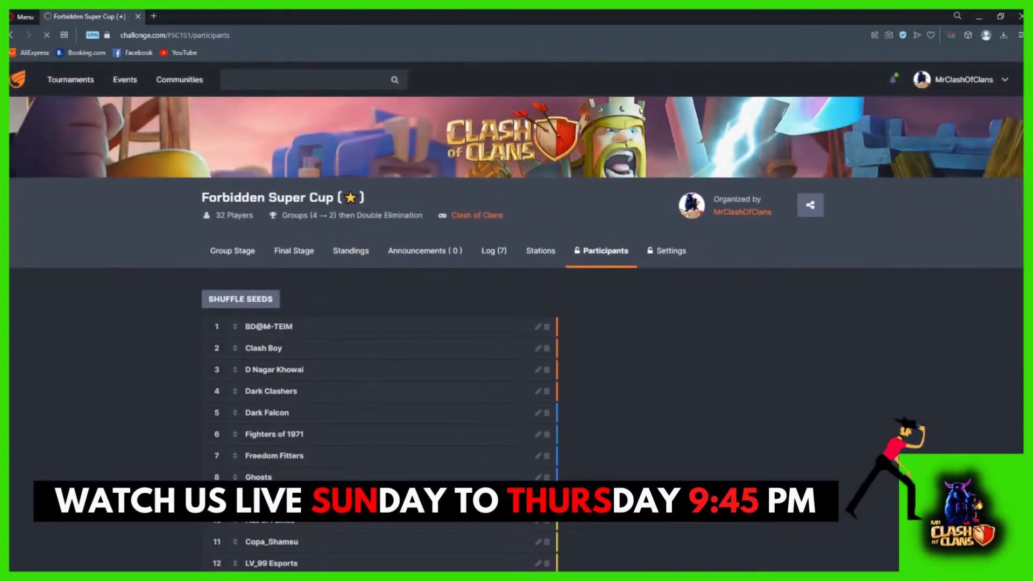
scroll(down, 3)
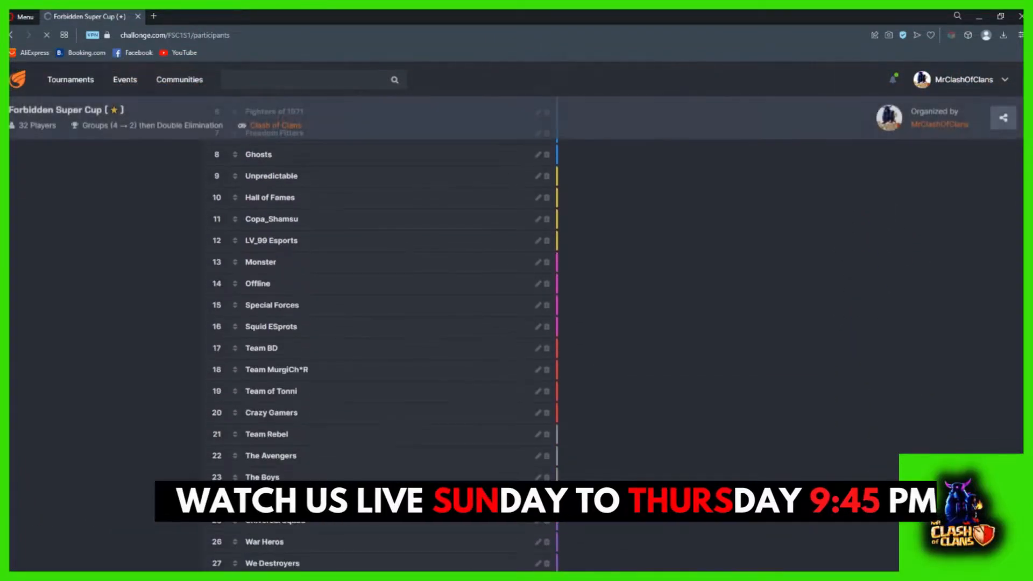
scroll(up, 3)
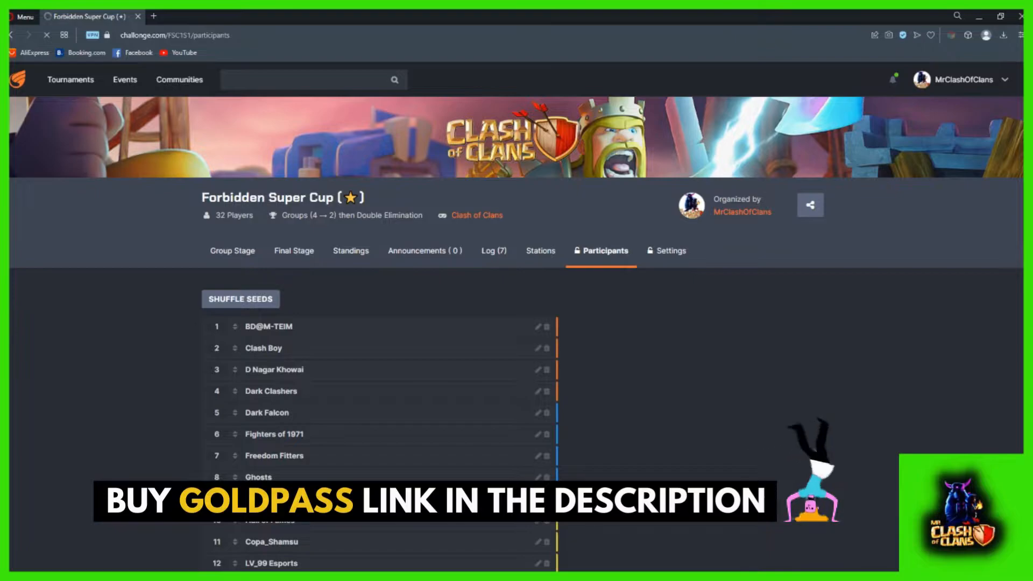
scroll(down, 3)
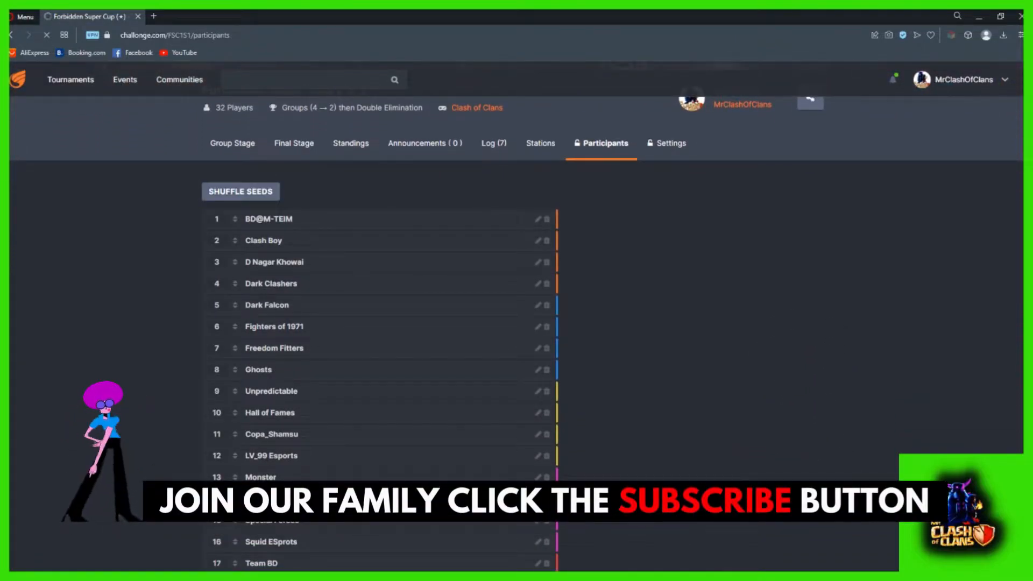
scroll(down, 3)
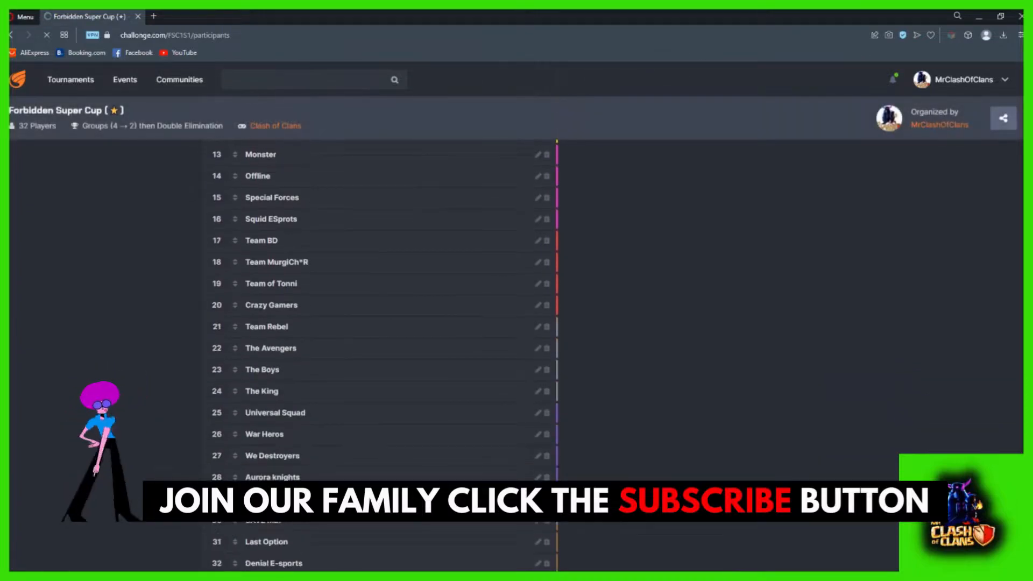
scroll(up, 3)
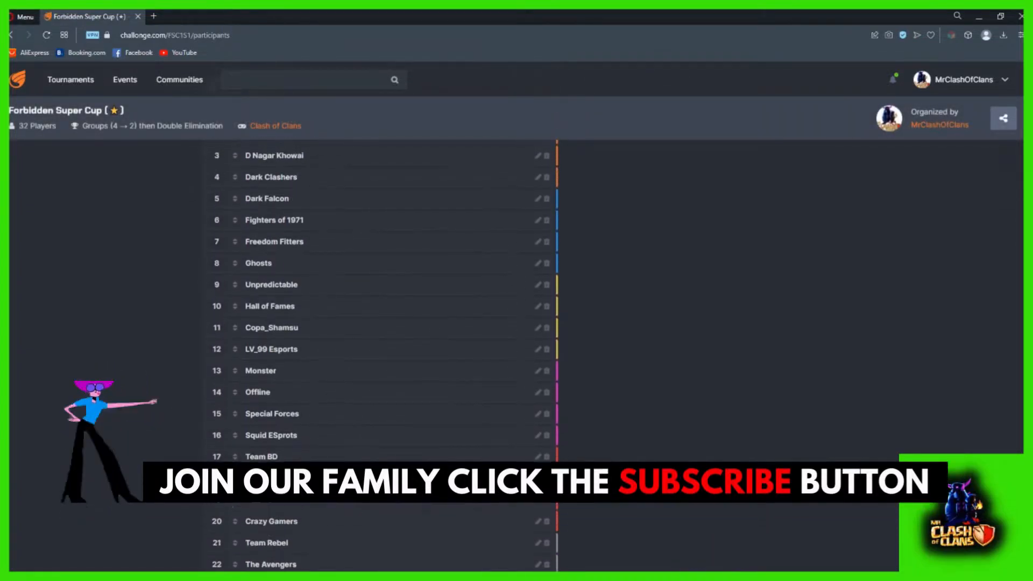
scroll(up, 3)
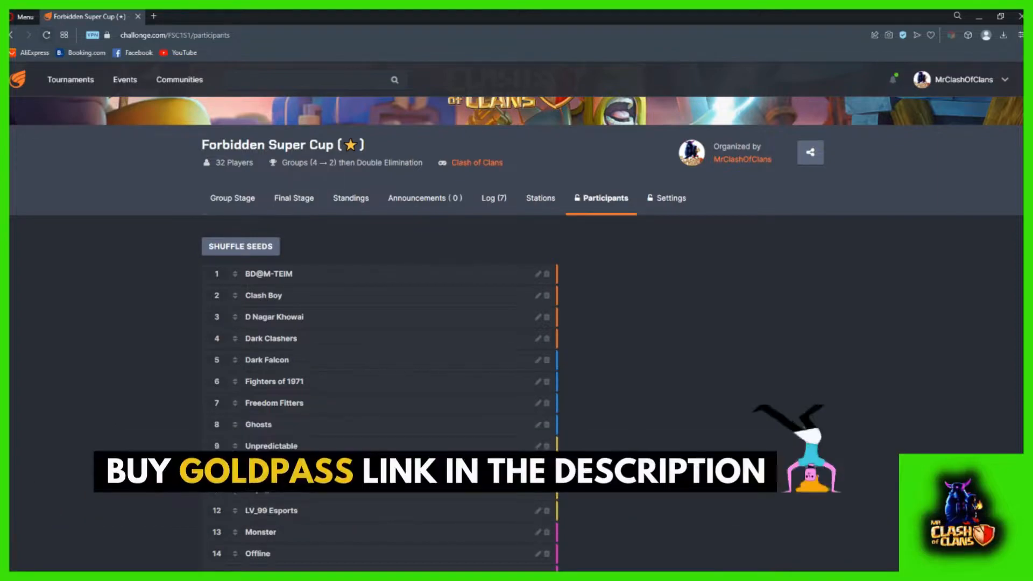
scroll(down, 3)
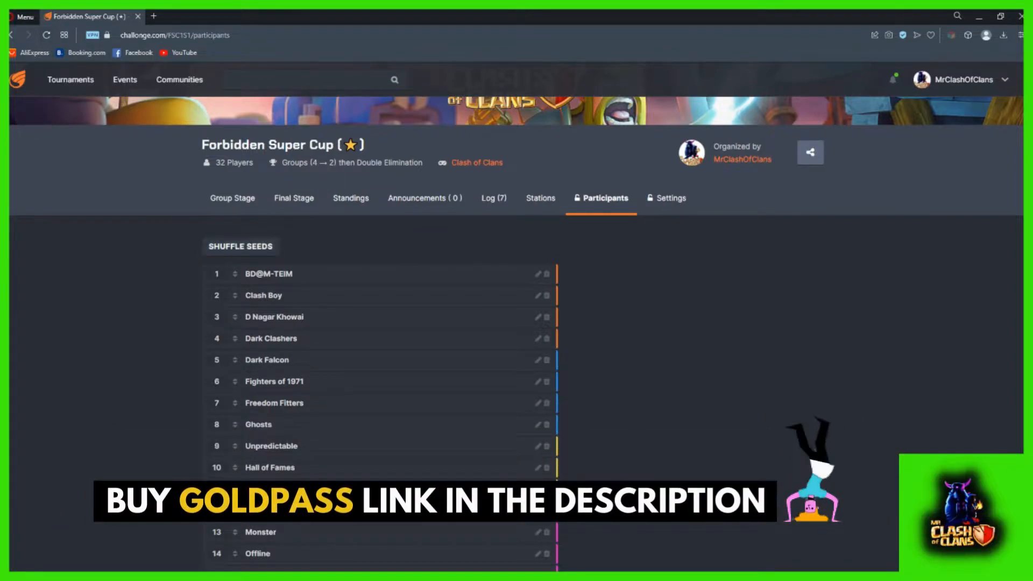
click(240, 245)
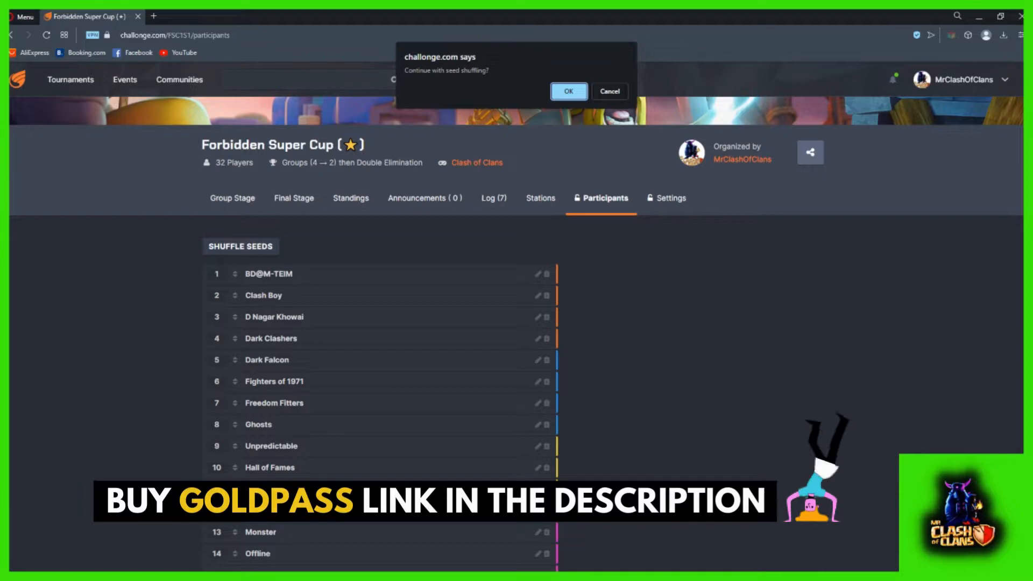
click(568, 91)
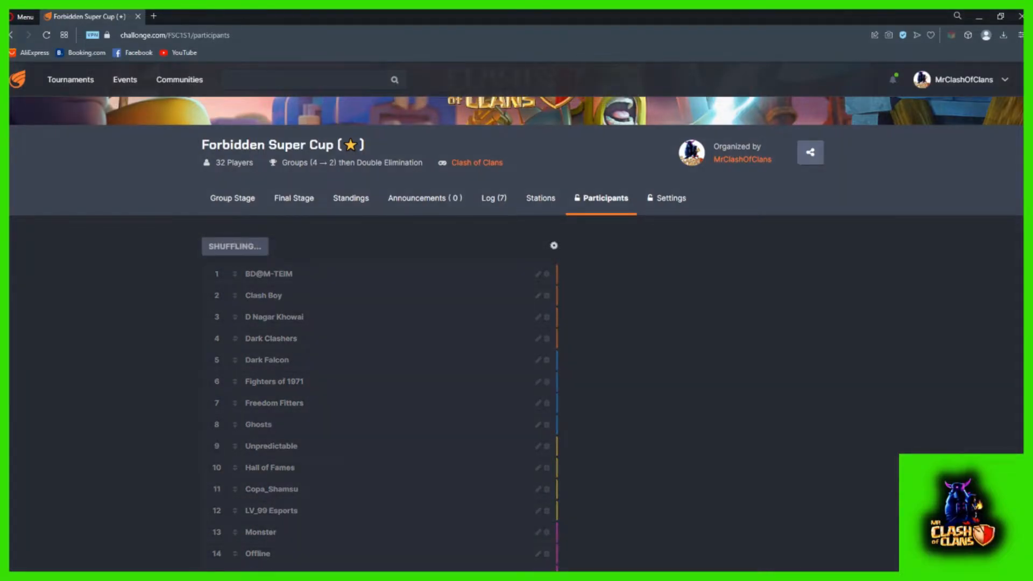
Shuffle and confirm the seeds twice more, leaving Monster at seed 1.
click(235, 245)
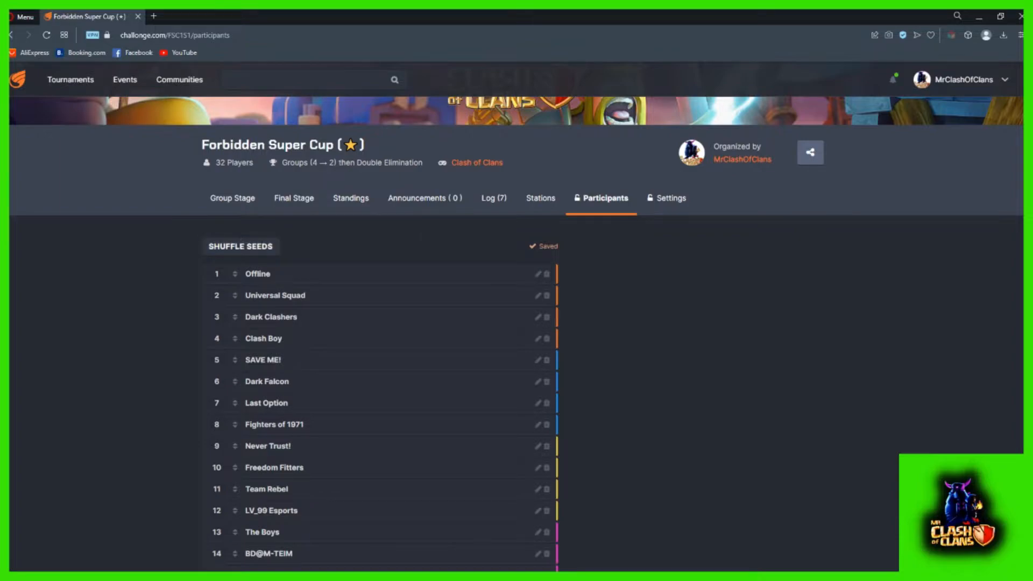
click(240, 245)
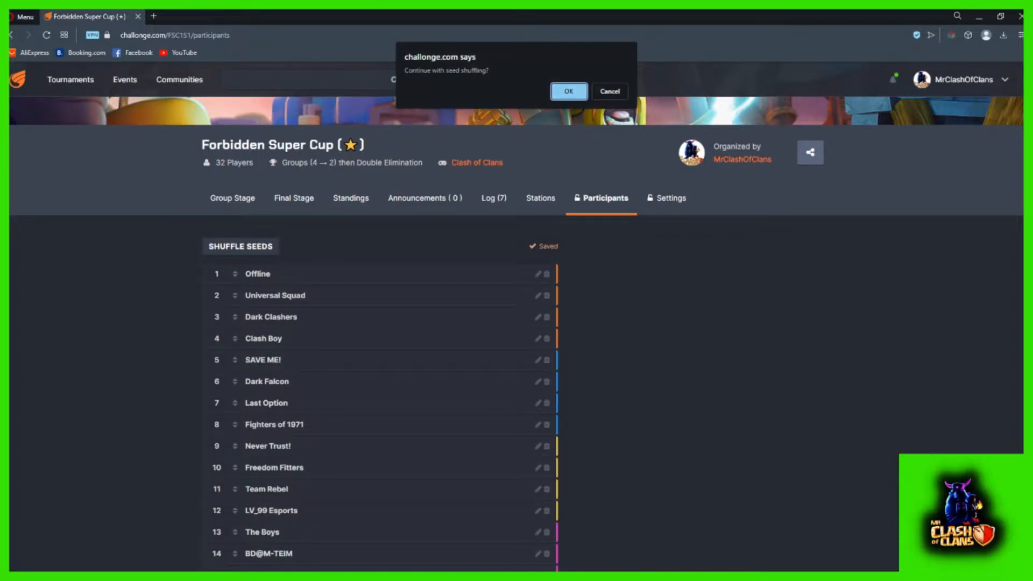
click(568, 90)
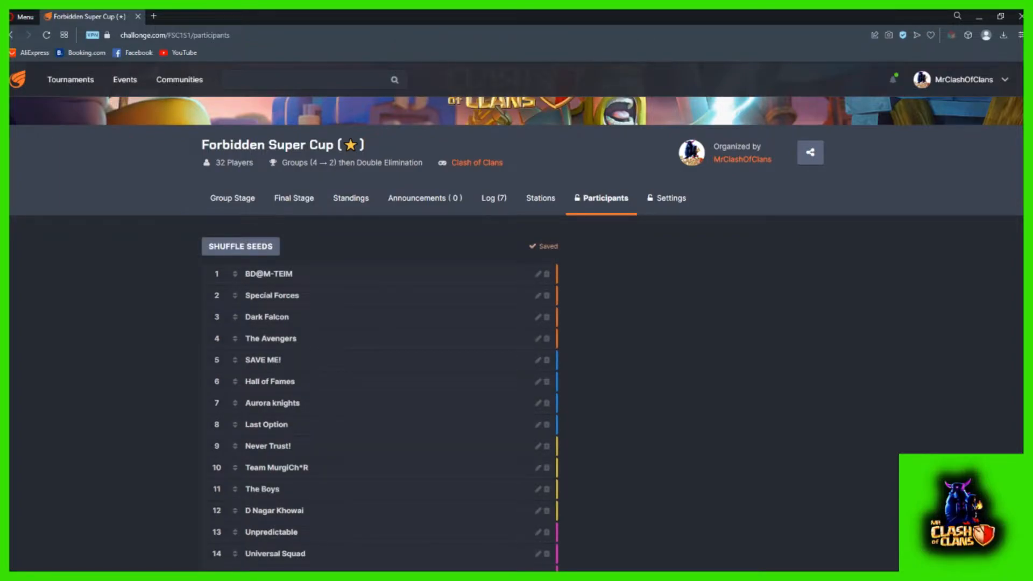
click(240, 245)
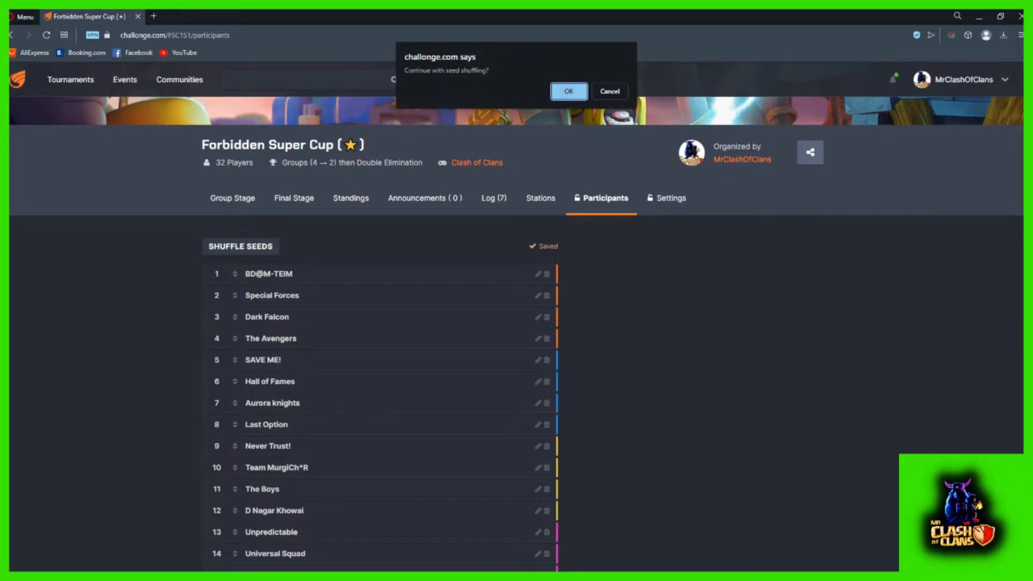
click(568, 90)
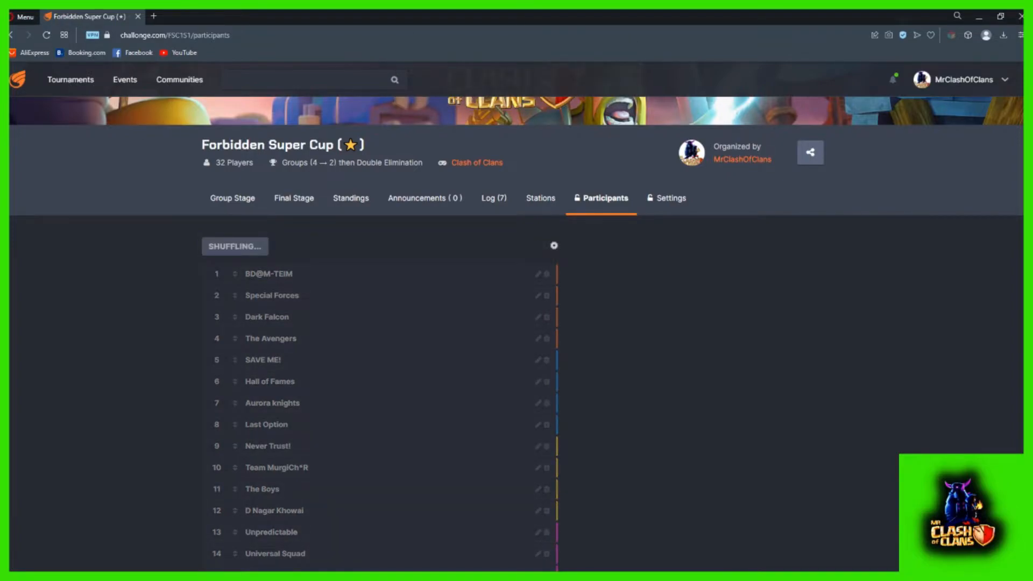
click(234, 245)
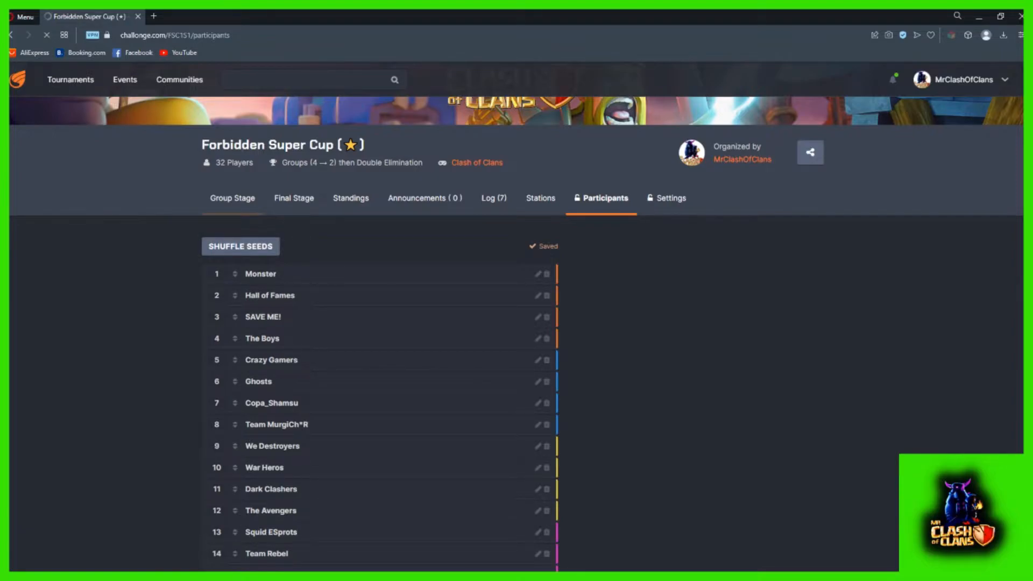
click(232, 198)
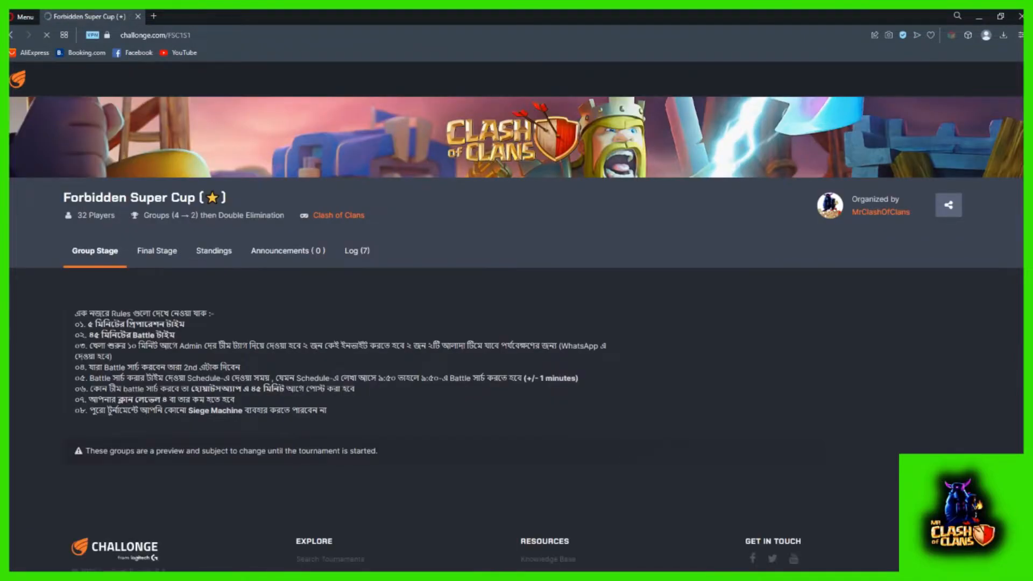
scroll(down, 3)
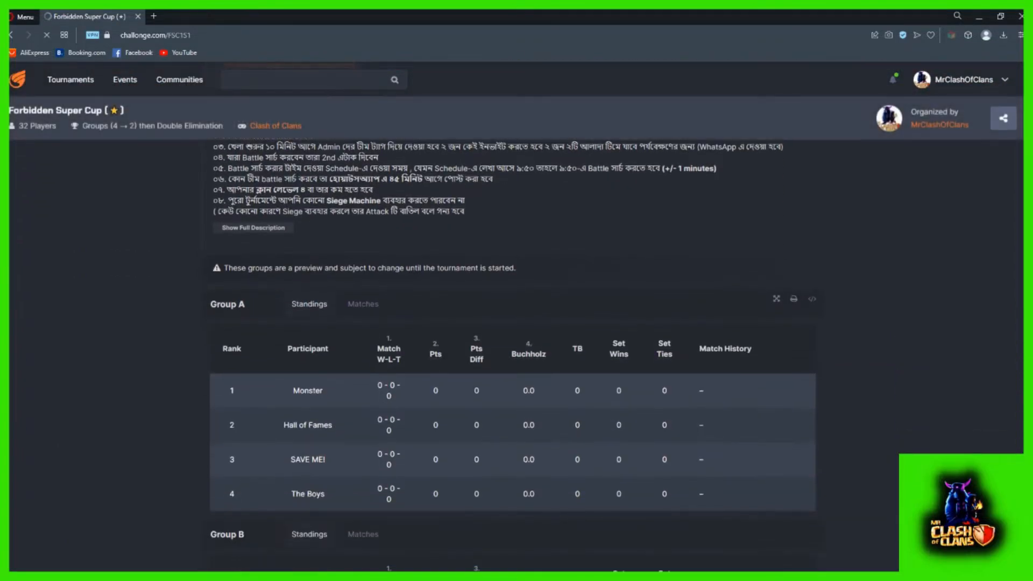
scroll(up, 3)
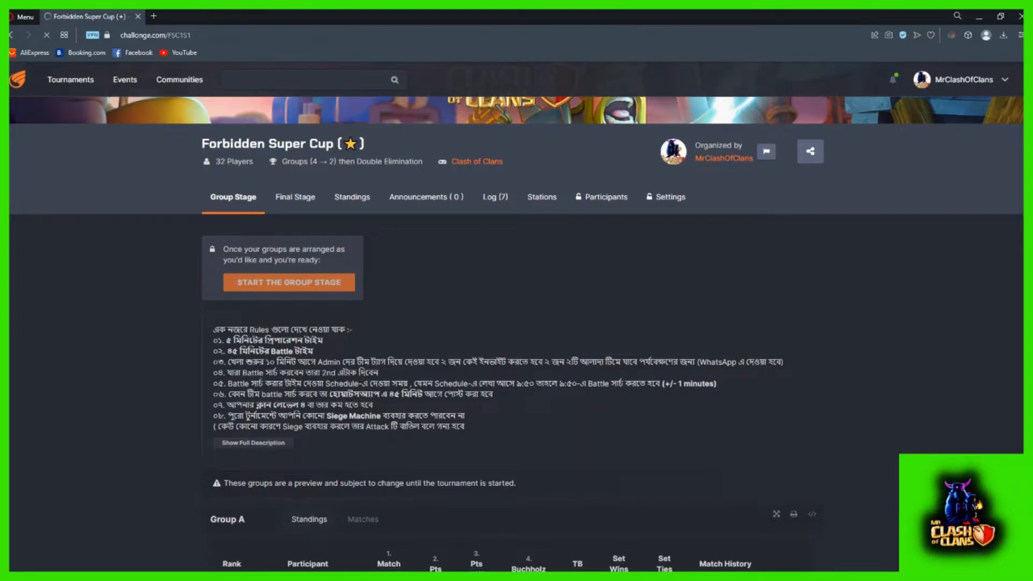
scroll(up, 3)
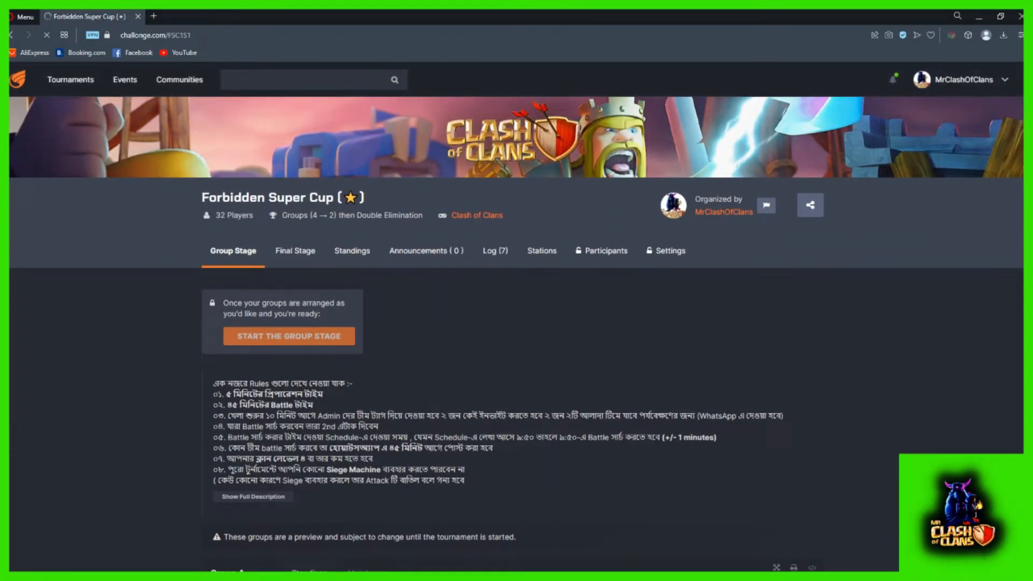
click(288, 336)
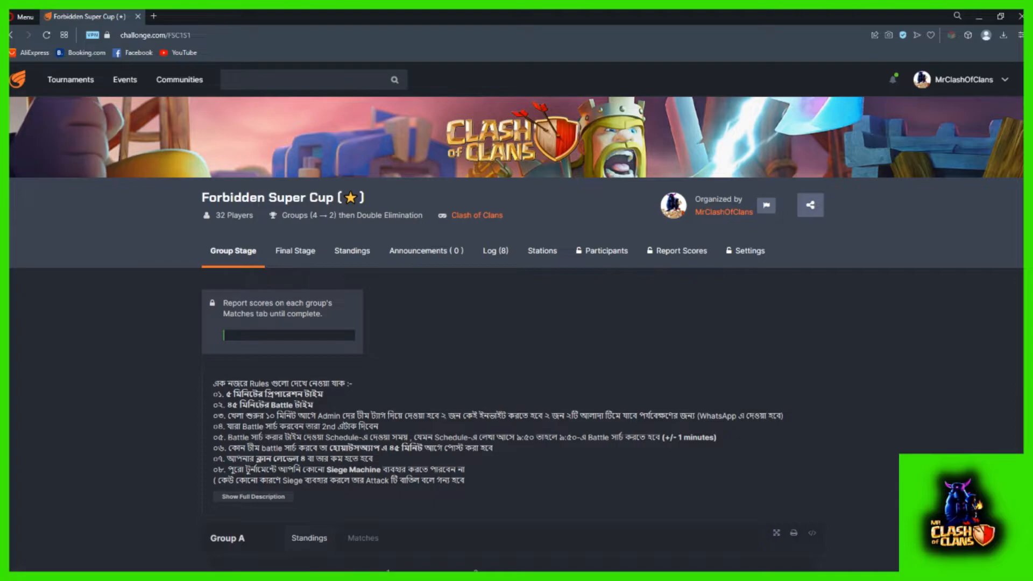
scroll(down, 3)
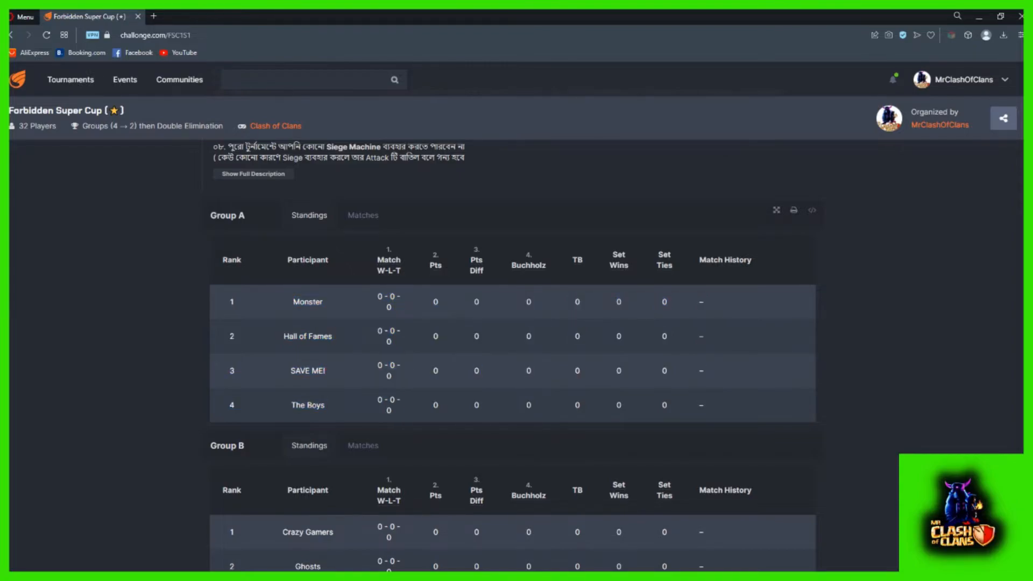
scroll(down, 3)
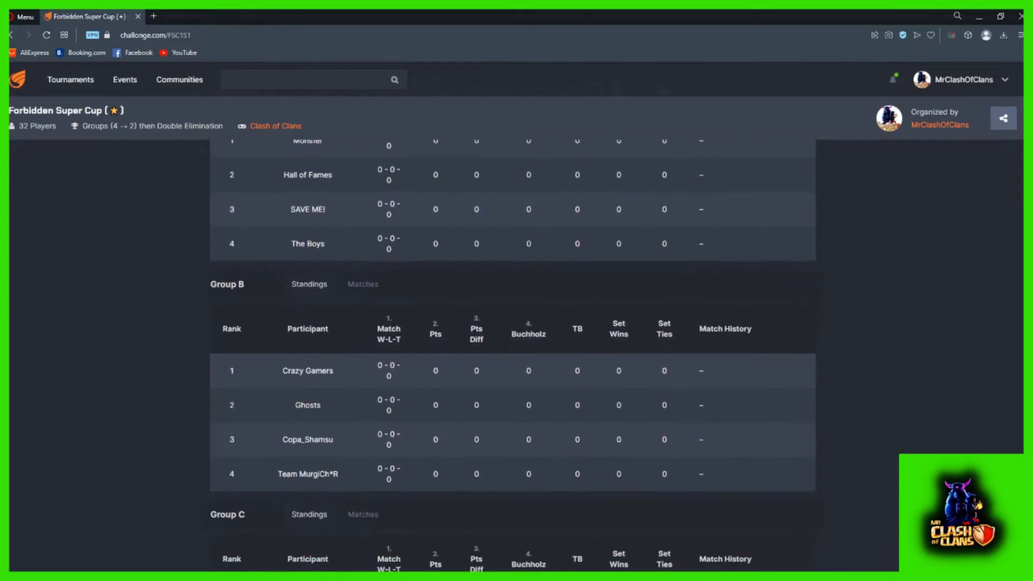
scroll(down, 3)
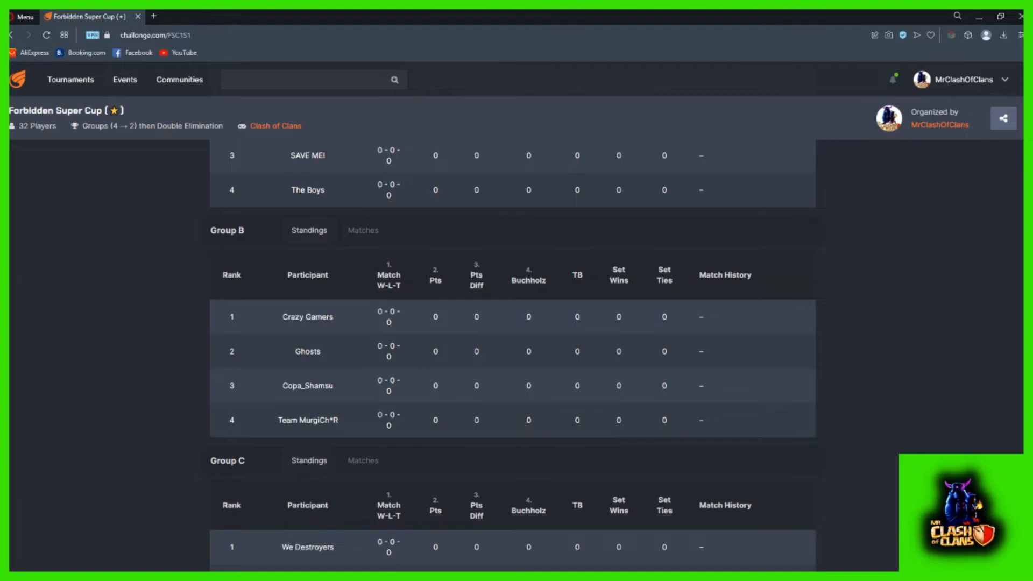
double_click(308, 420)
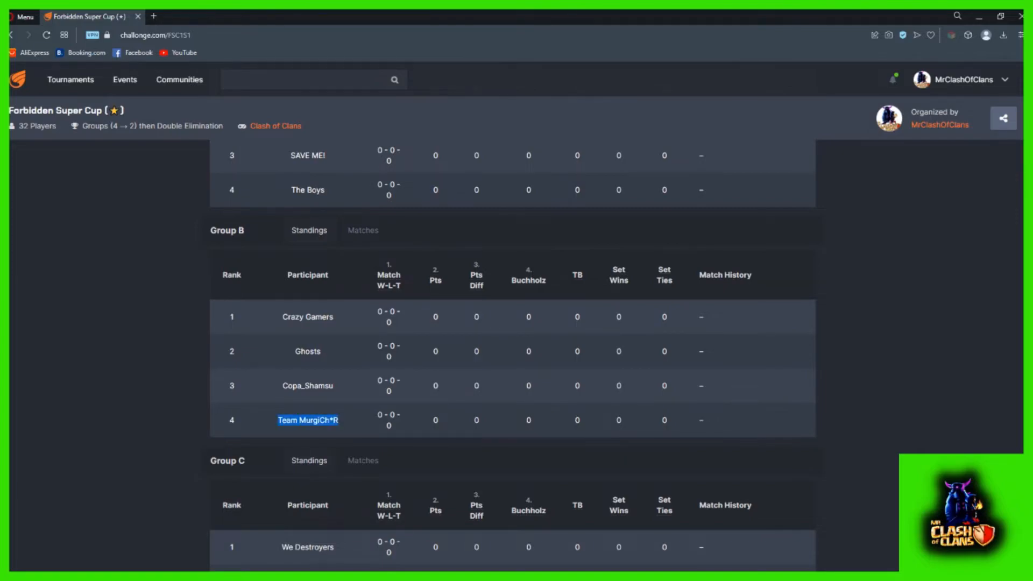
scroll(down, 3)
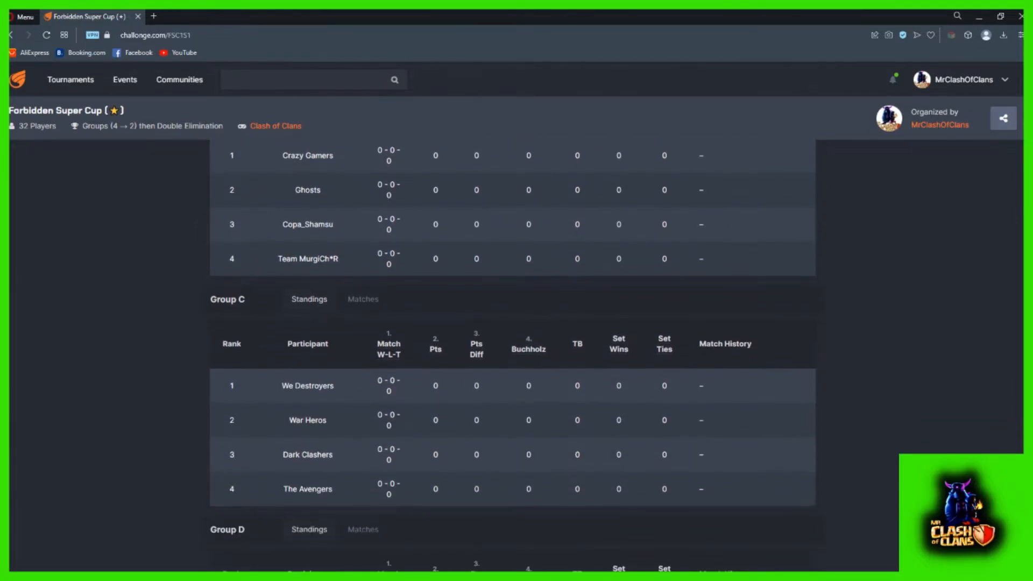
scroll(down, 3)
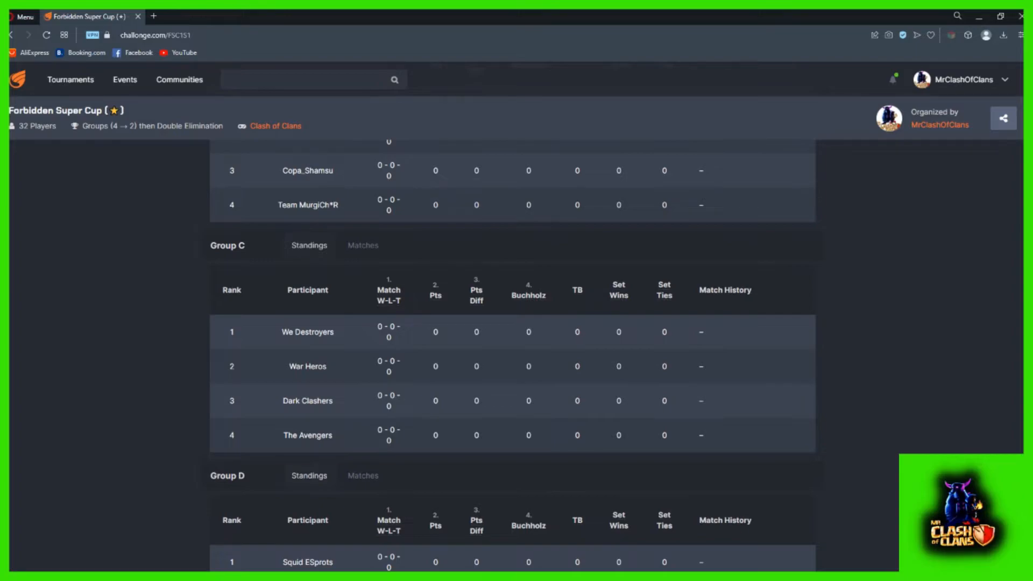
scroll(down, 3)
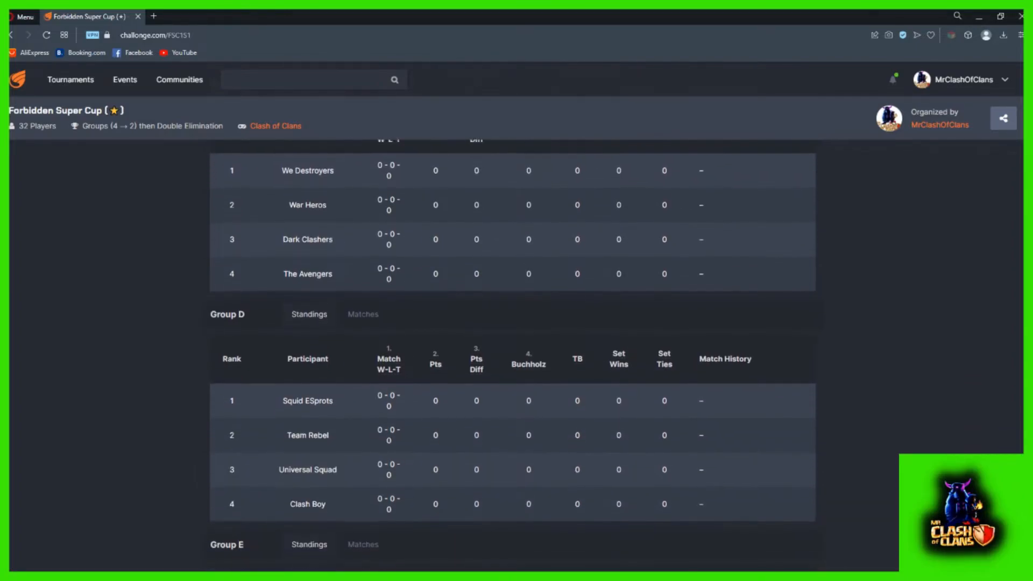
scroll(down, 3)
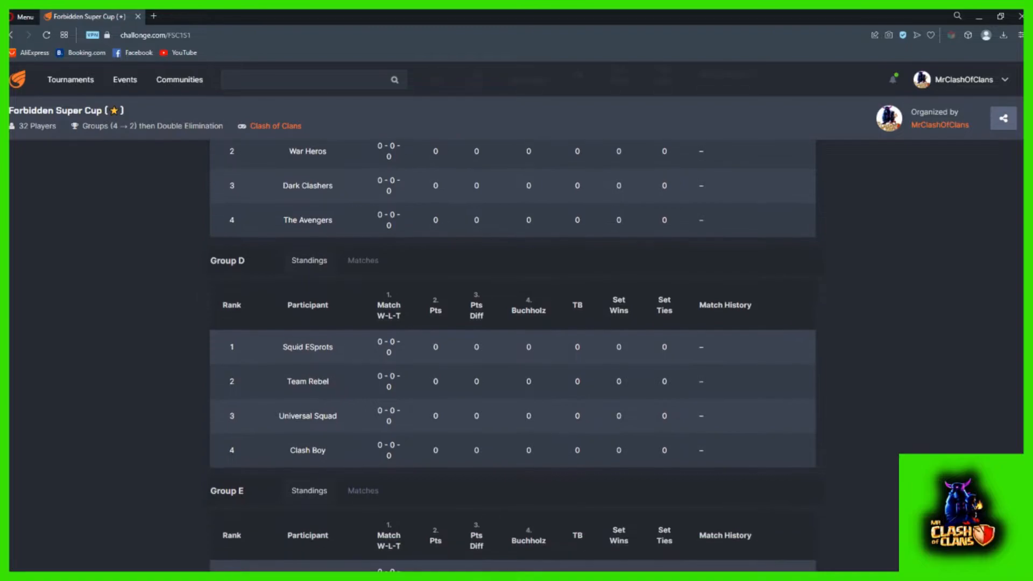
scroll(down, 3)
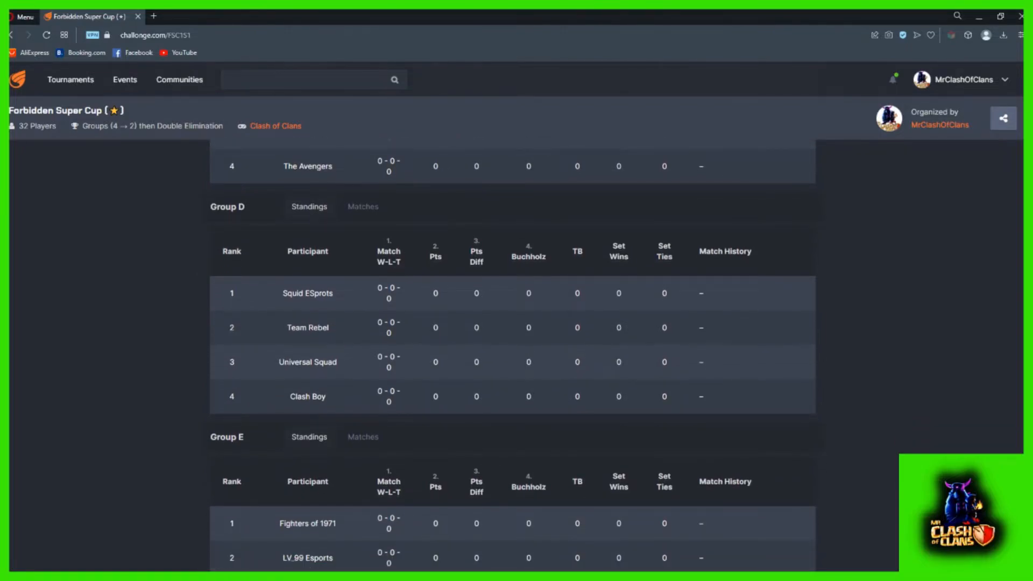
scroll(down, 3)
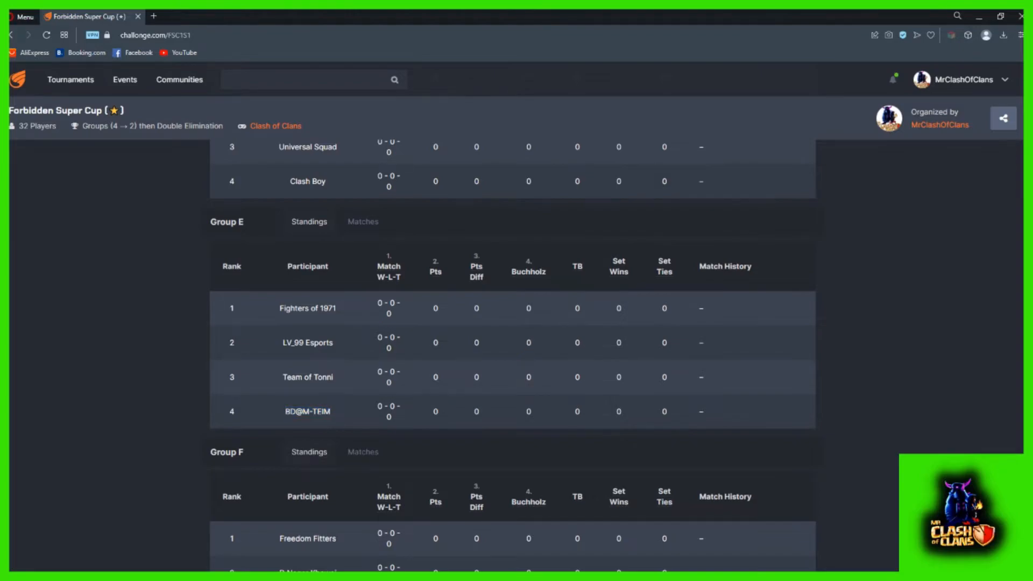
scroll(down, 3)
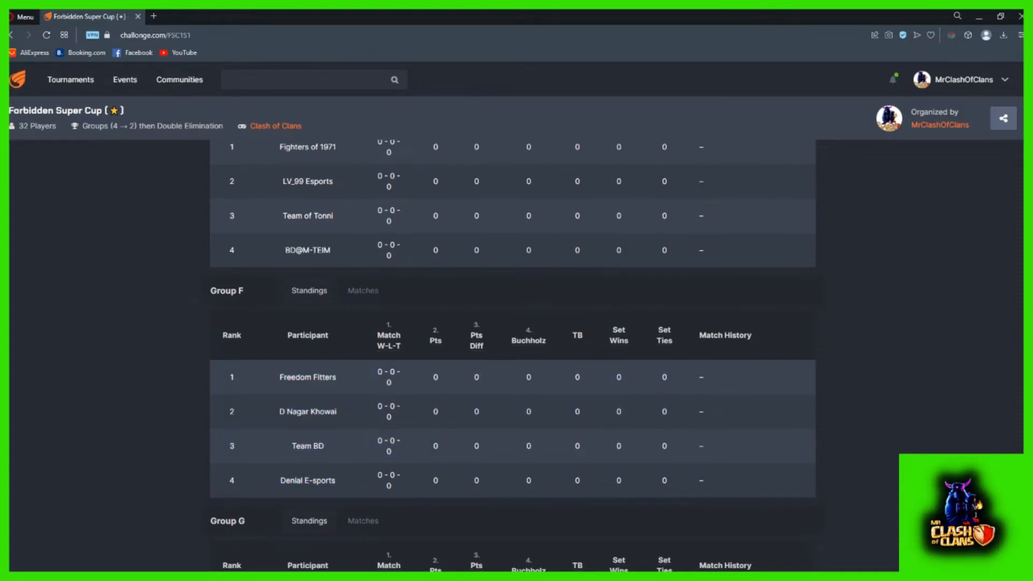
scroll(down, 3)
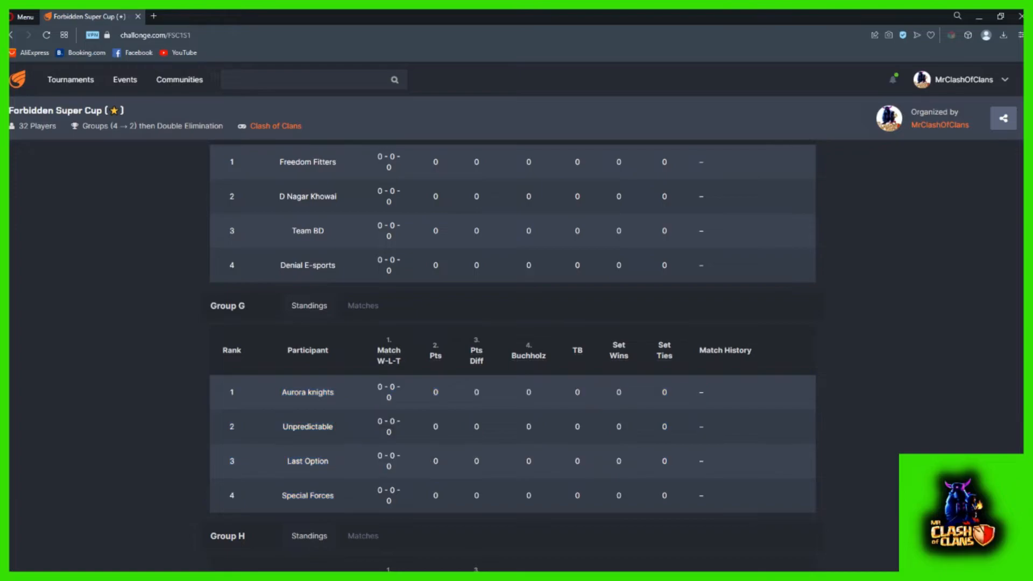
scroll(down, 3)
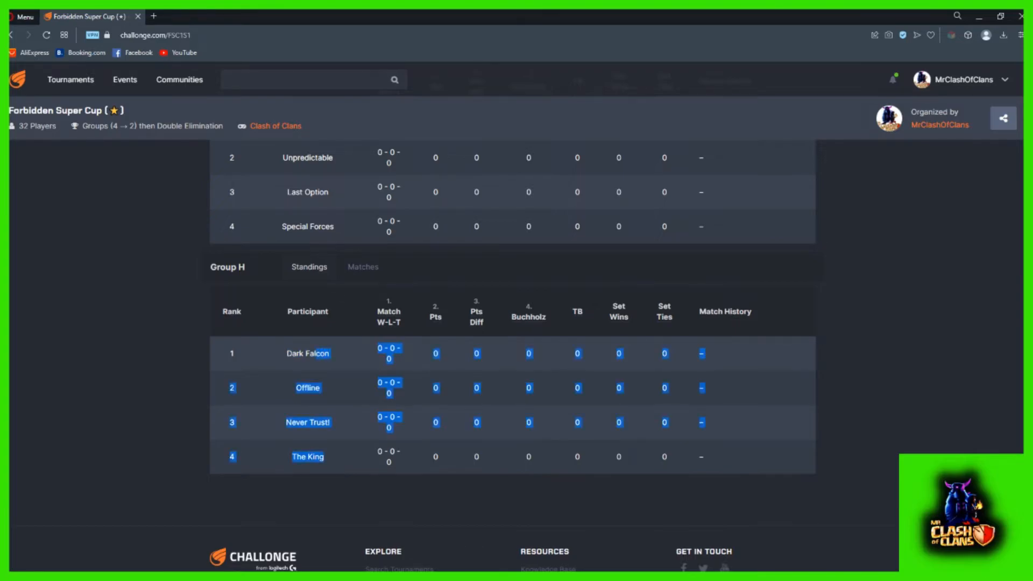
scroll(up, 3)
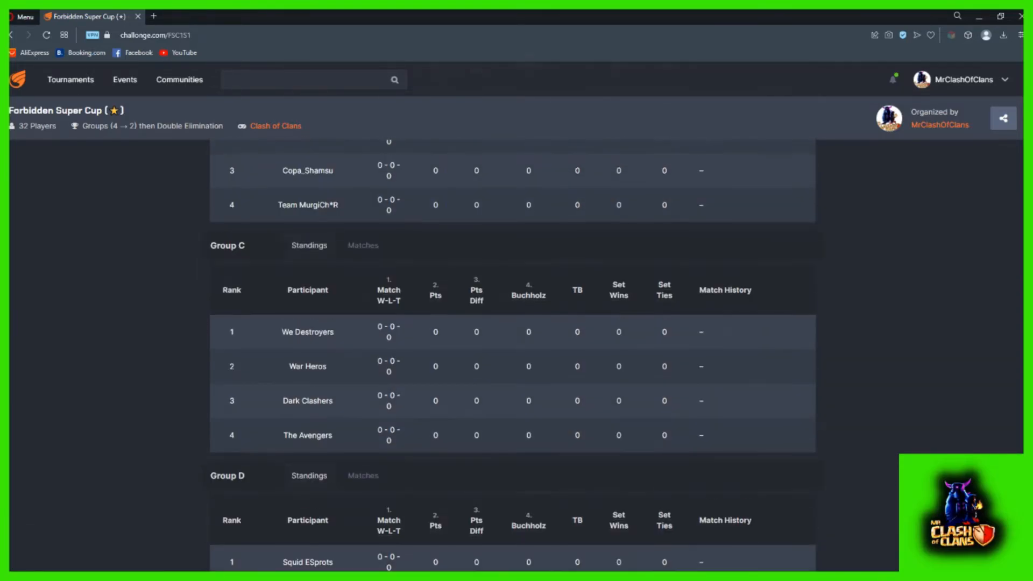
scroll(up, 3)
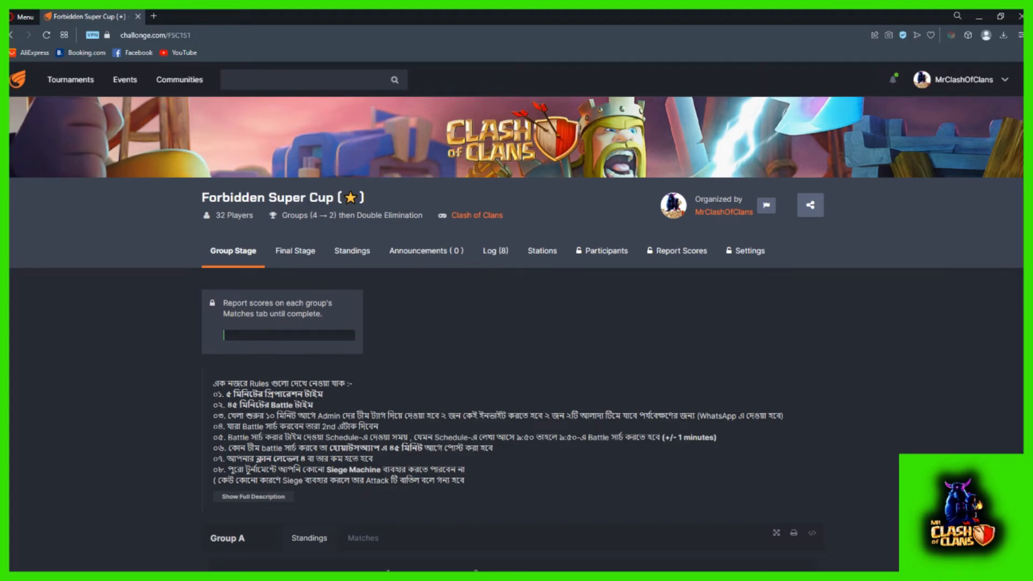
scroll(down, 3)
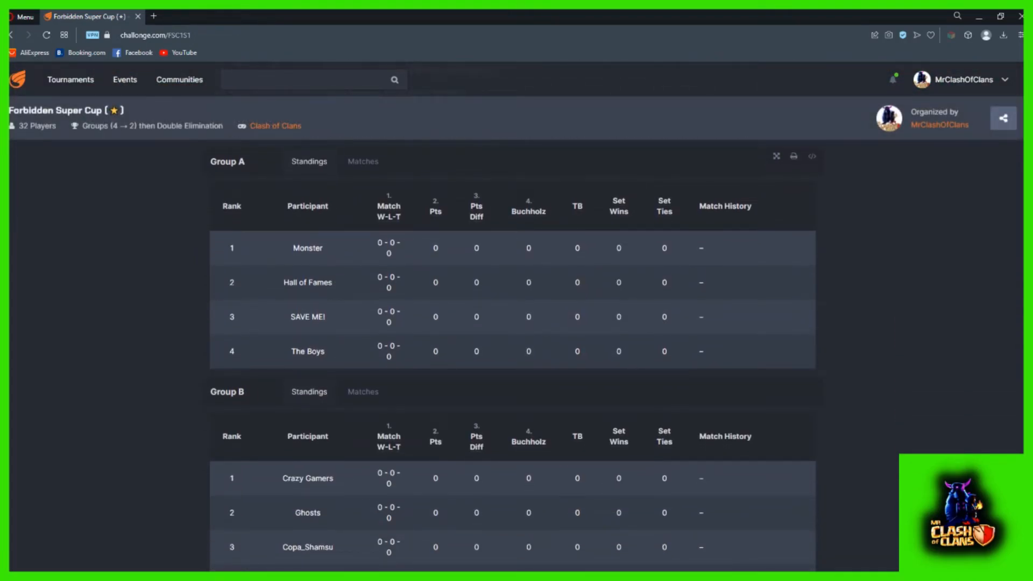
scroll(down, 3)
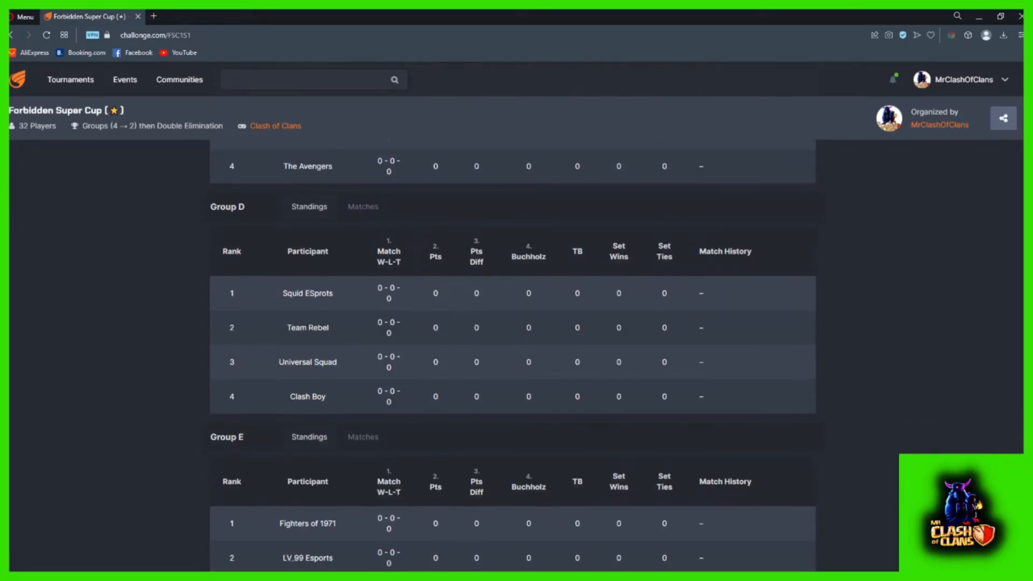
scroll(down, 3)
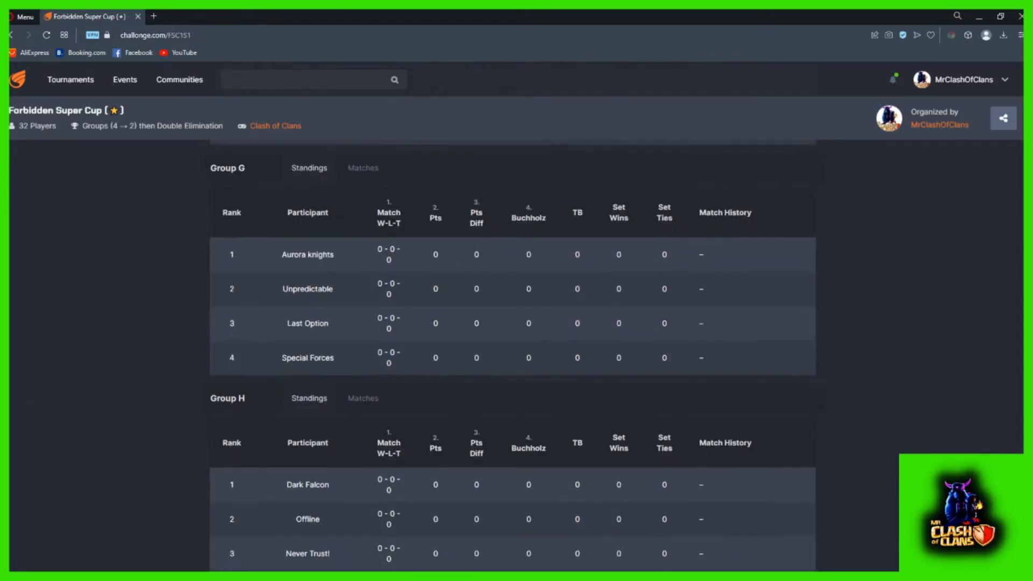
scroll(up, 3)
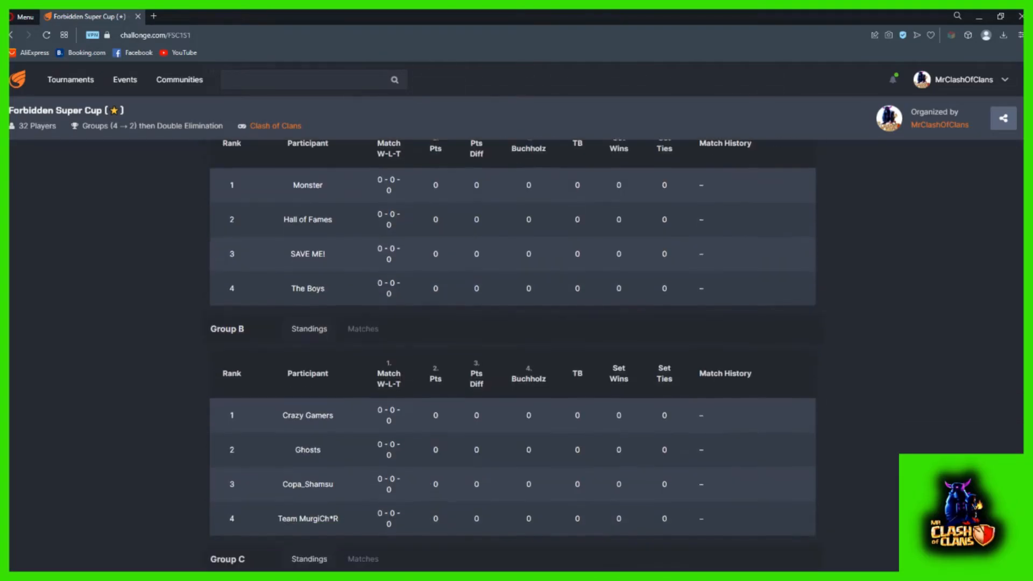
scroll(down, 3)
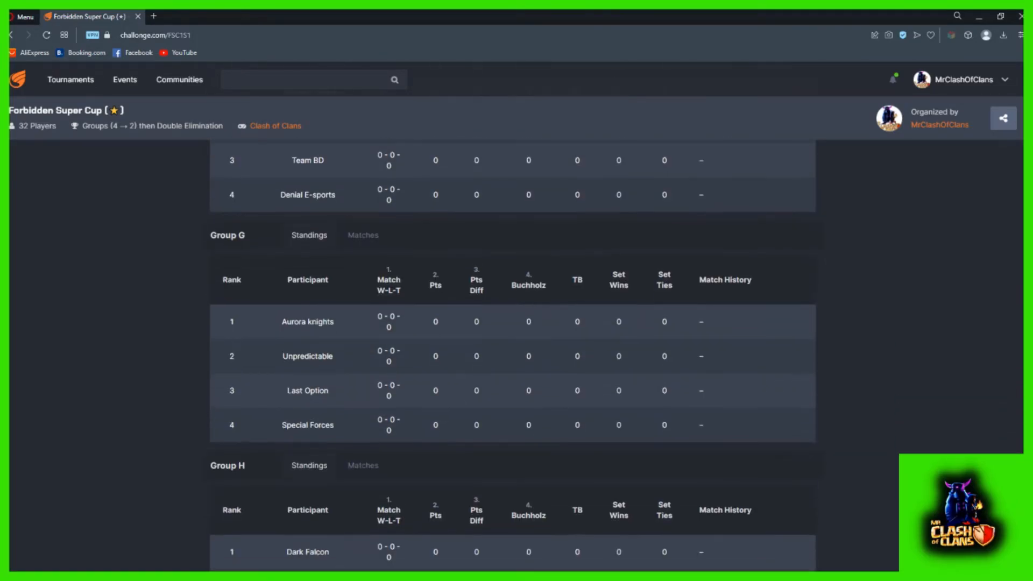
scroll(up, 3)
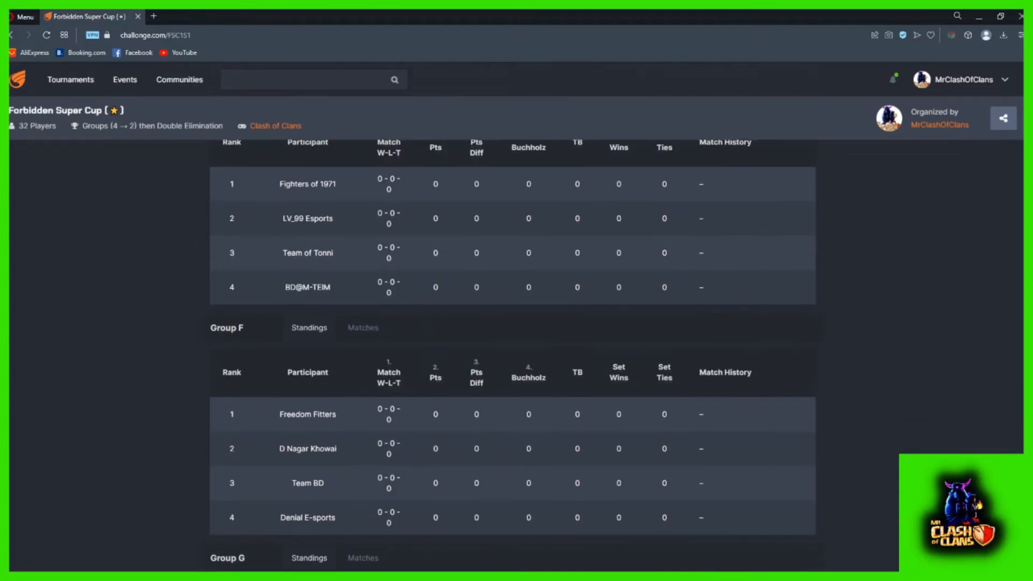
scroll(up, 3)
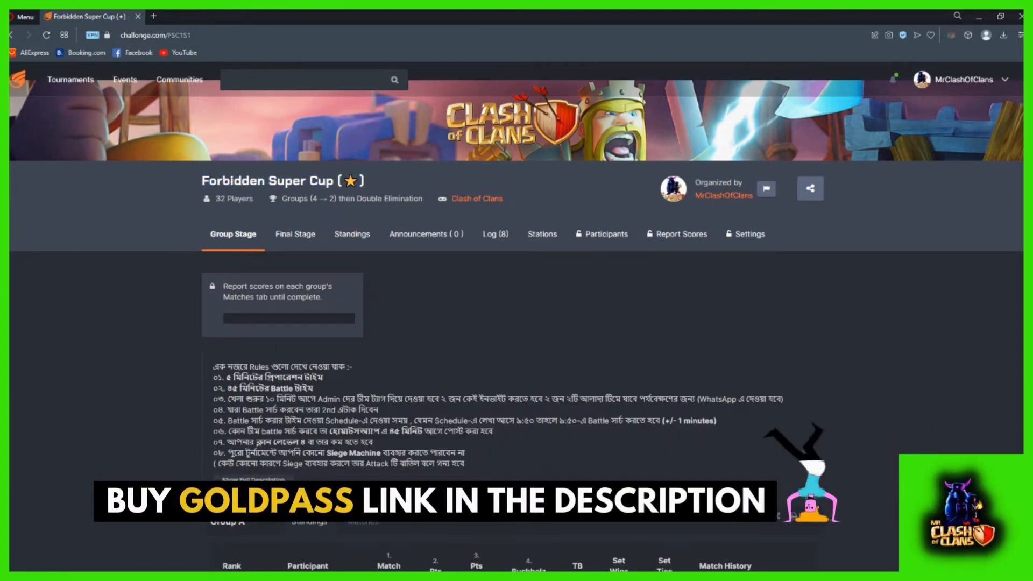
scroll(down, 3)
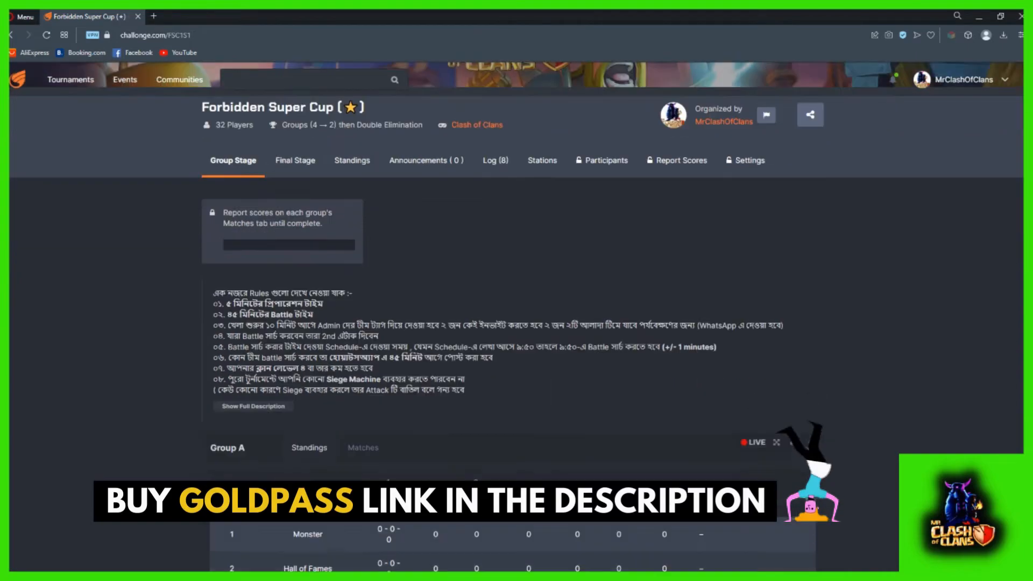